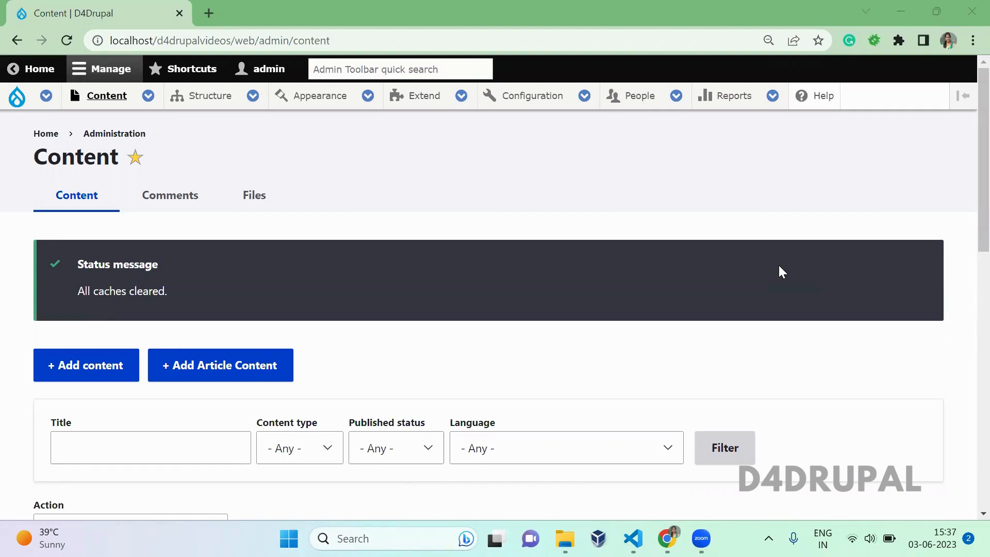
{"action": "mouse_move", "coordinate": [432, 265]}
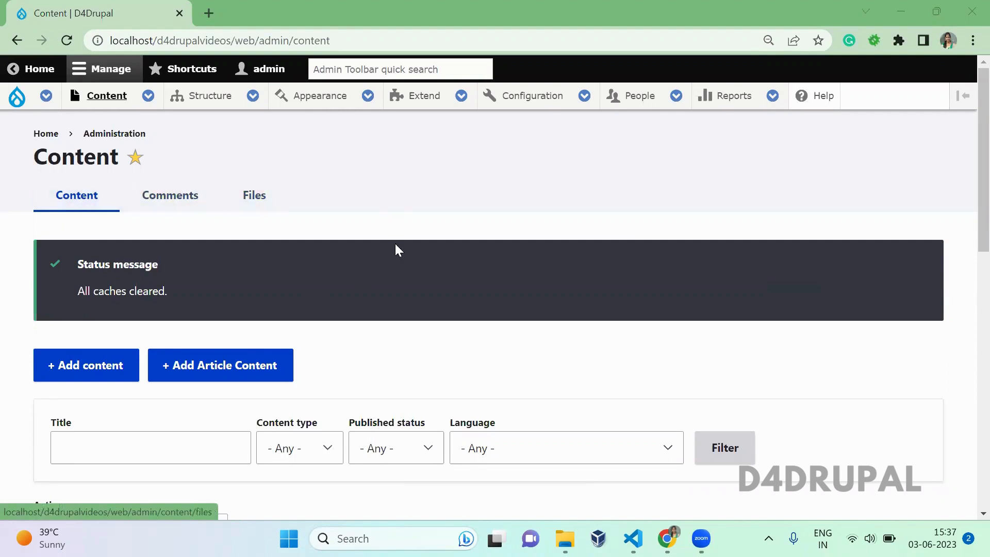
Review the Florida node's edit form in Drupal, then bring Visual Studio Code to the front
{"action": "scroll", "scroll_direction": "down", "scroll_amount": 3}
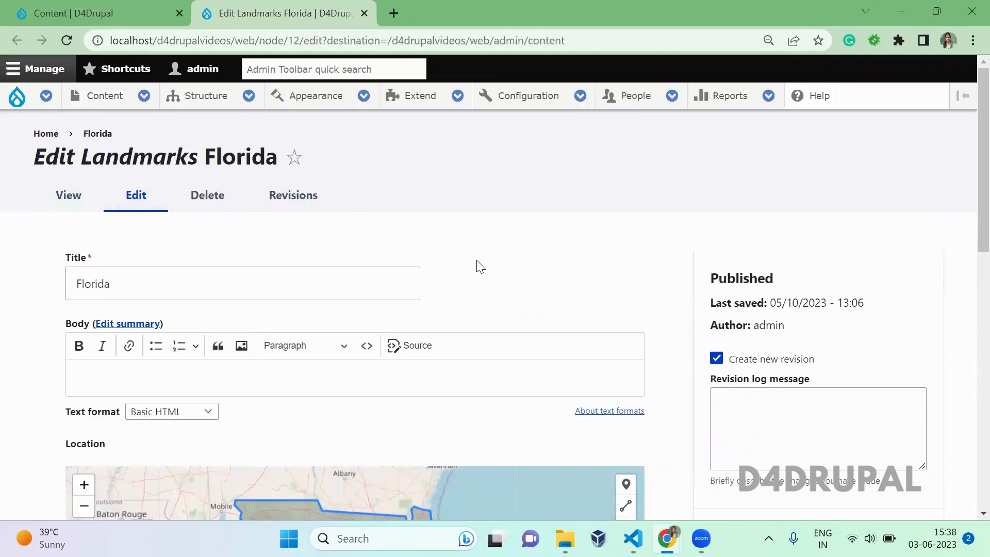
{"action": "key", "text": "alt+tab"}
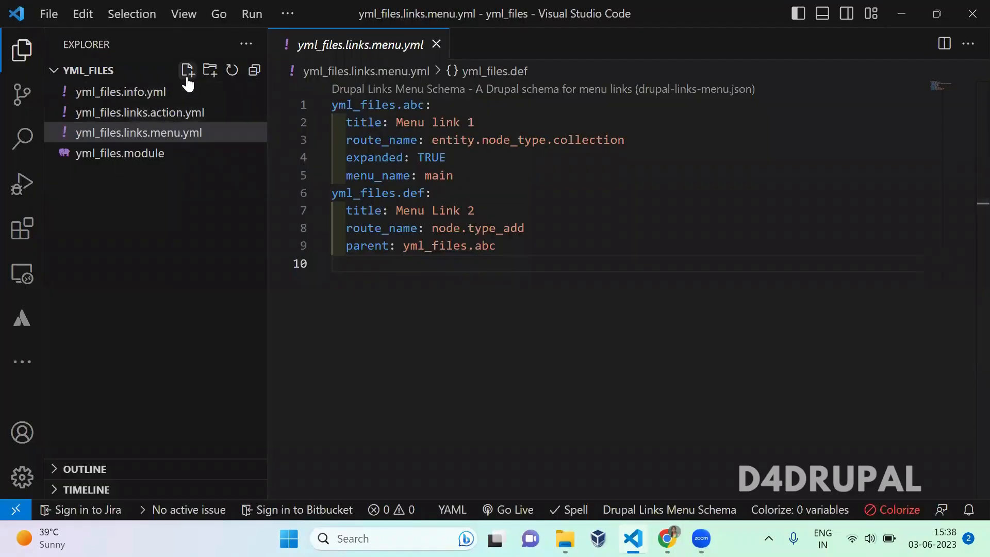
Create a new empty yml_files.links.task.yml file in the YML_FILES project
{"action": "left_click", "coordinate": [187, 70]}
{"action": "type", "text": "yml_files"}
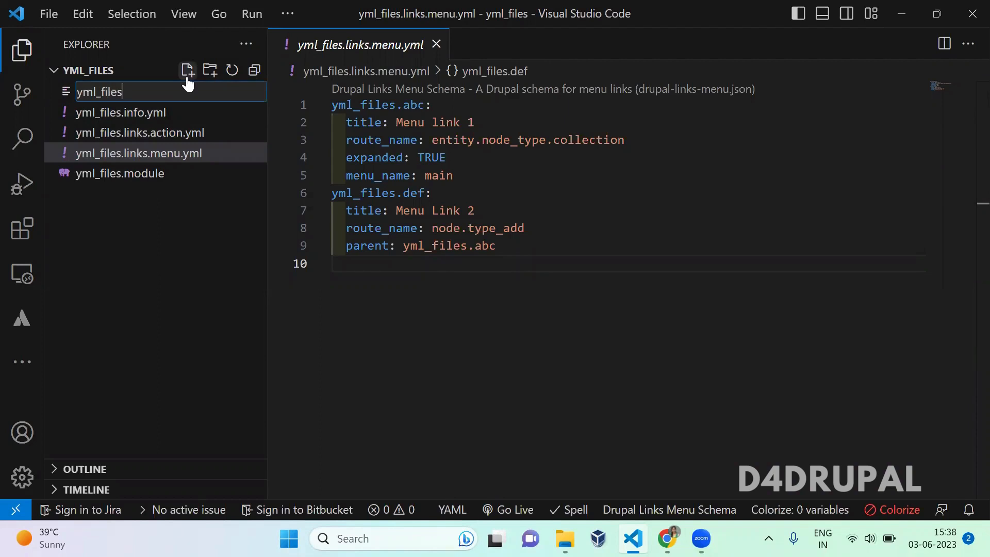
{"action": "type", "text": "."}
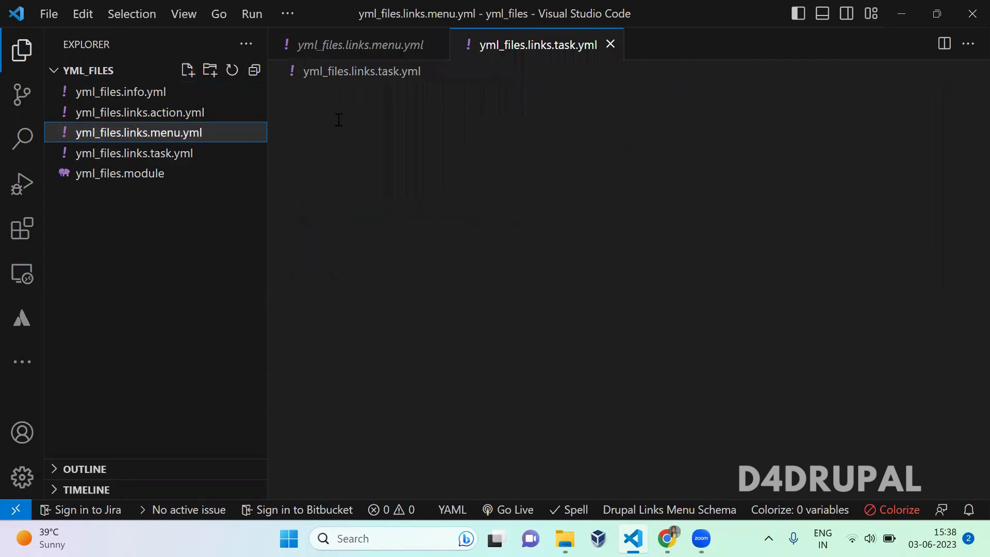
Begin the file with the yml_files.content_type_page key and an indented route_name: entry
{"action": "left_click", "coordinate": [133, 153]}
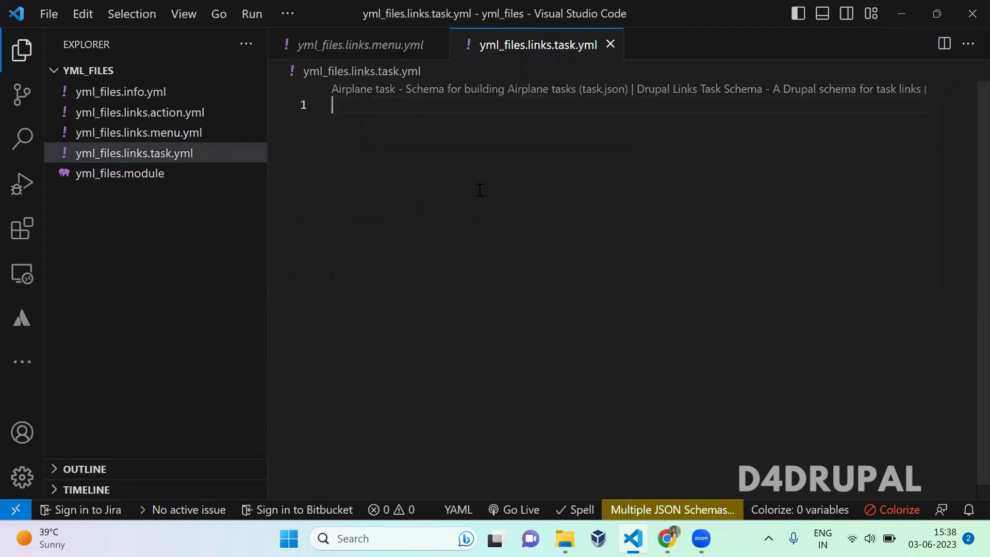
{"action": "type", "text": "yml"}
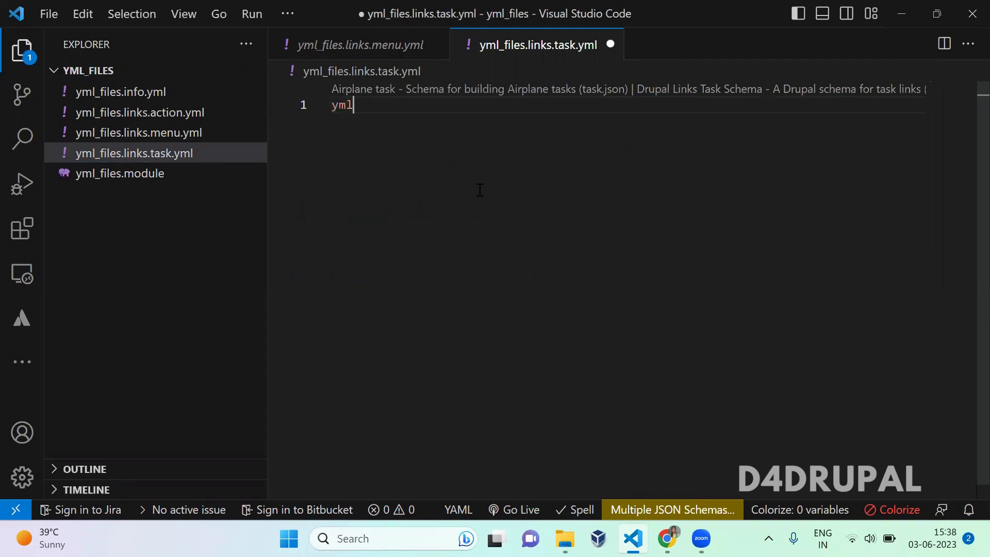
{"action": "type", "text": "_files"}
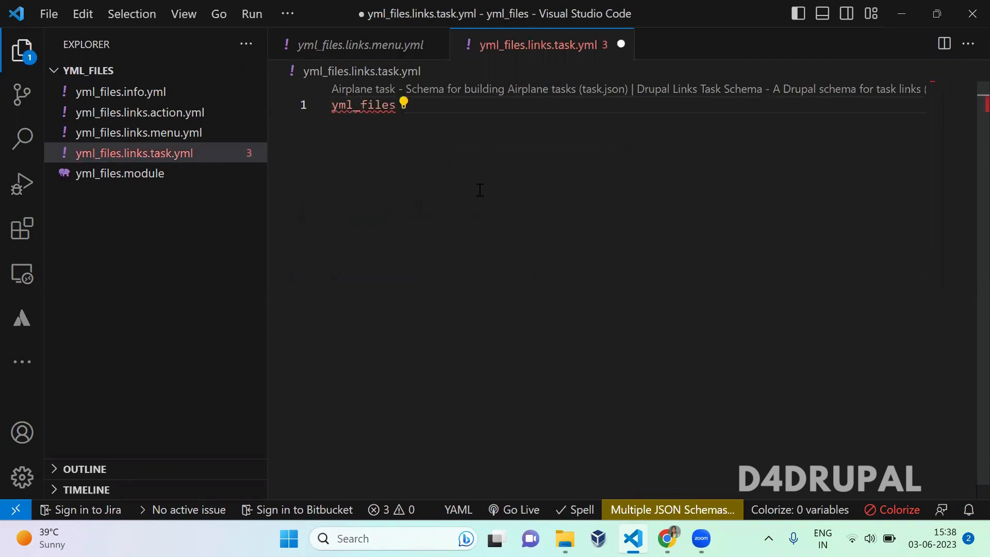
{"action": "type", "text": "."}
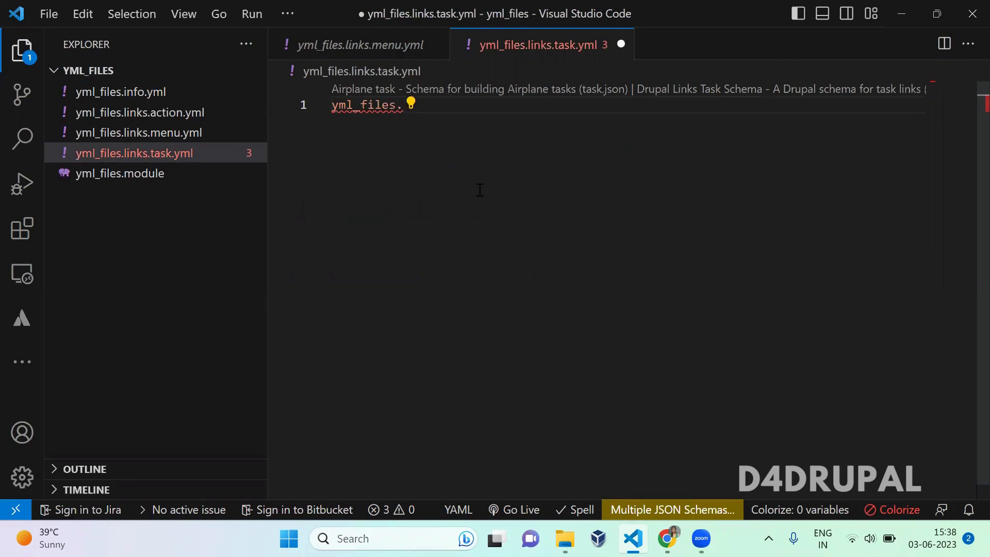
{"action": "type", "text": "conten"}
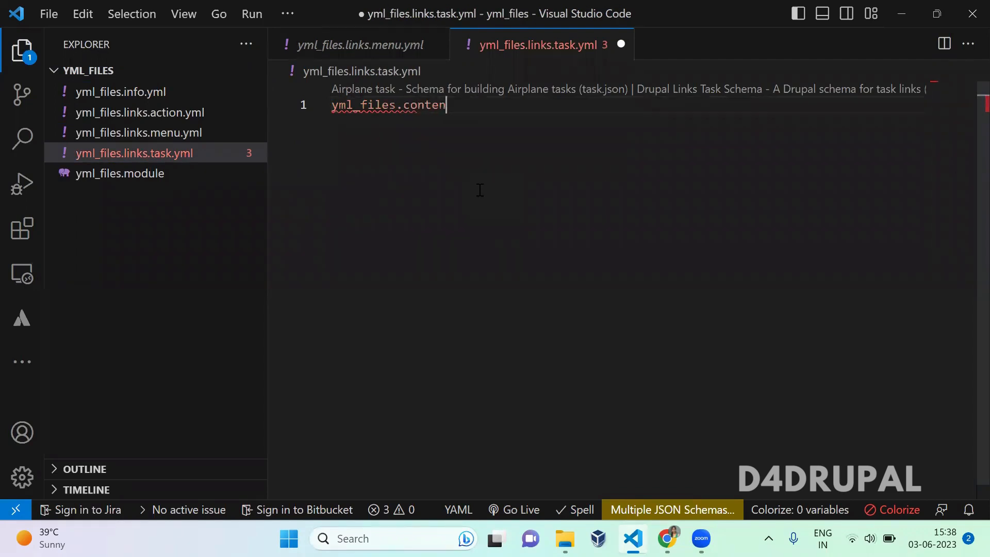
{"action": "type", "text": "t_type"}
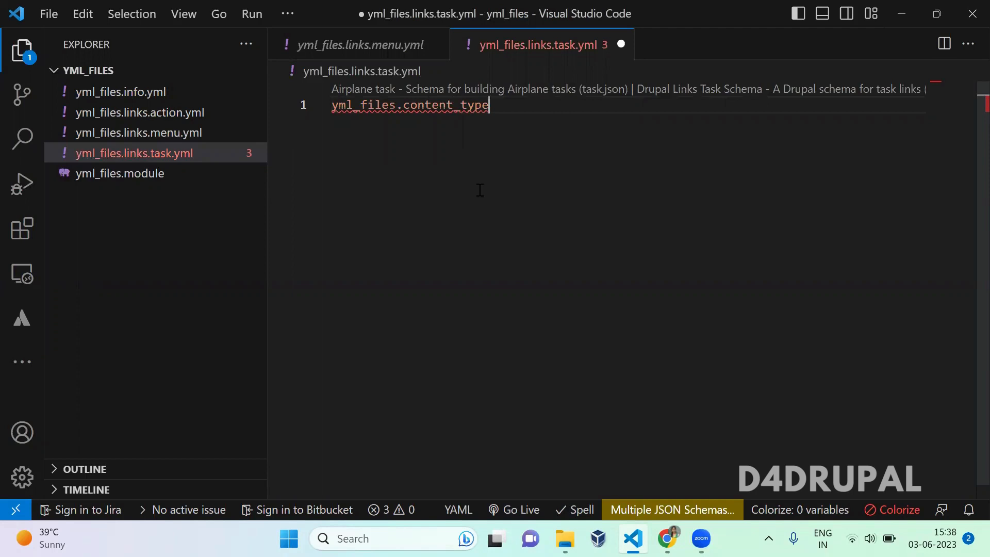
{"action": "type", "text": "_pagel"}
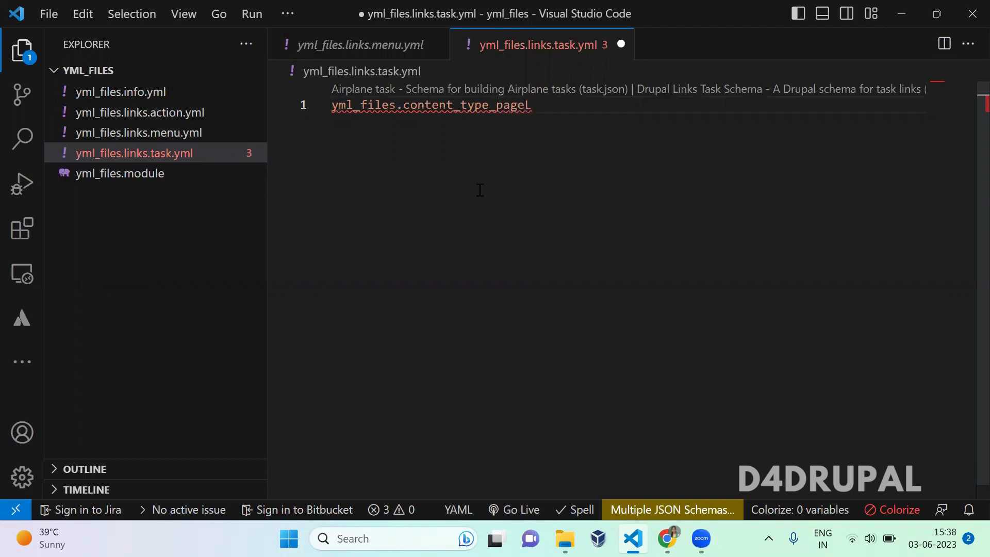
{"action": "type", "text": ":"}
{"action": "key", "text": "Enter"}
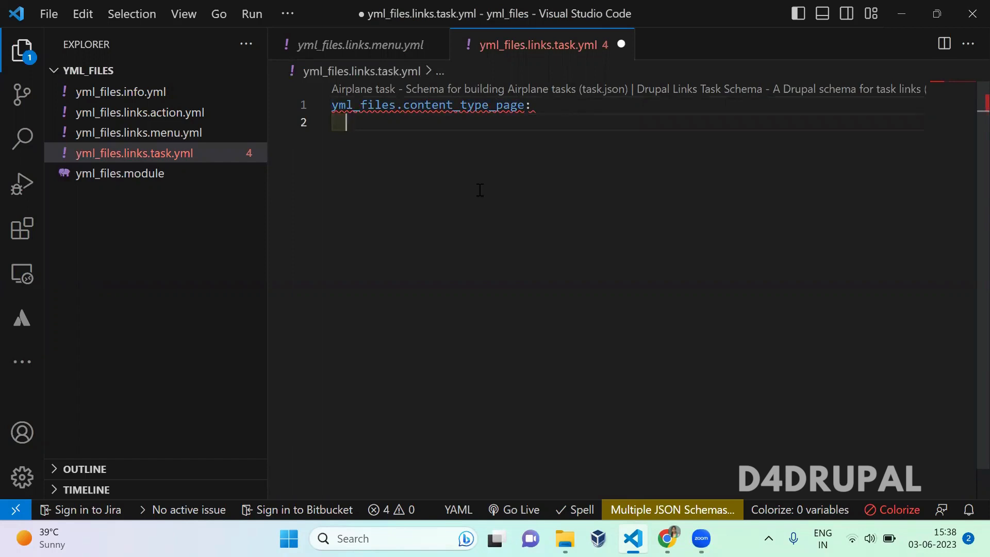
{"action": "type", "text": "route_name:"}
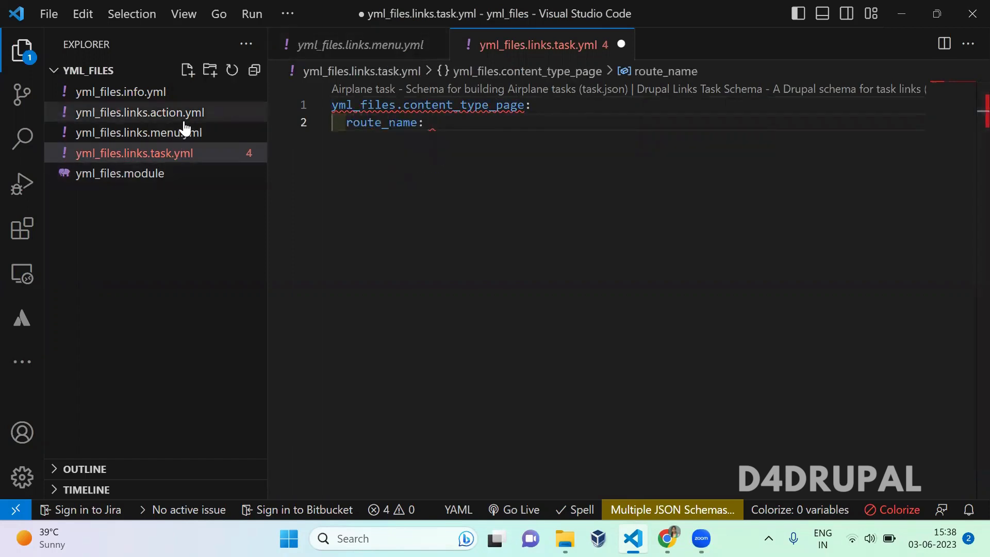
Fill route_name with entity.node_type.collection copied from the menu links file
{"action": "left_click", "coordinate": [139, 133]}
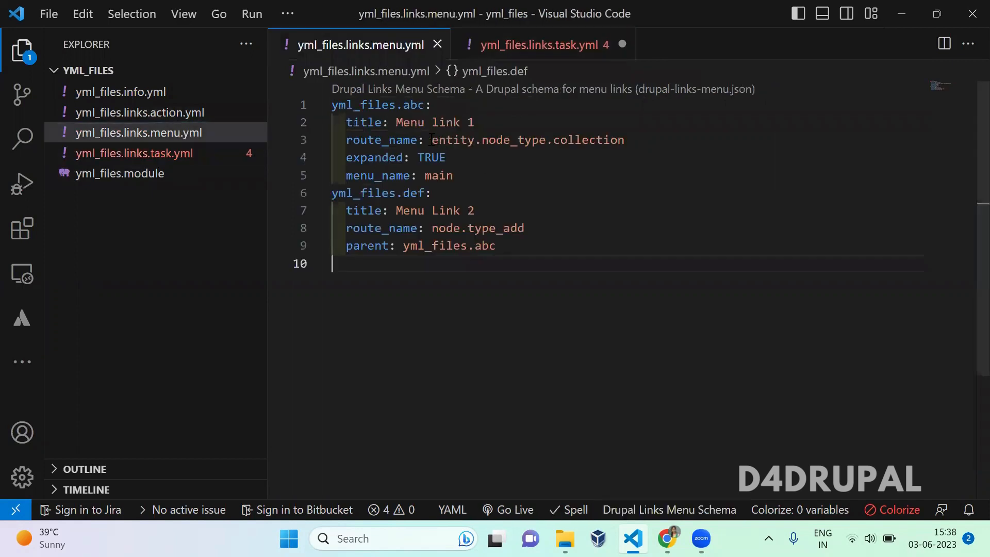
{"action": "double_click", "coordinate": [528, 139]}
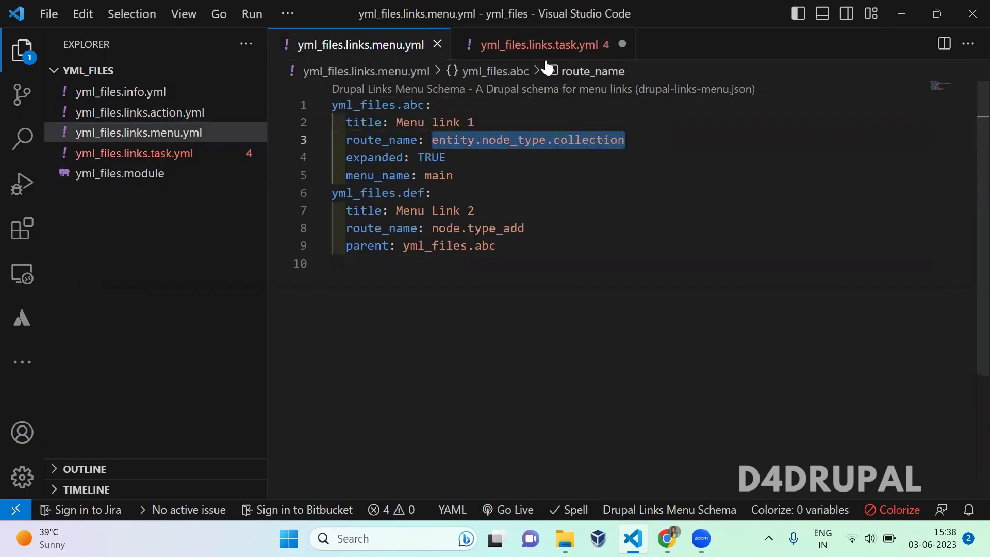
{"action": "left_click", "coordinate": [539, 44]}
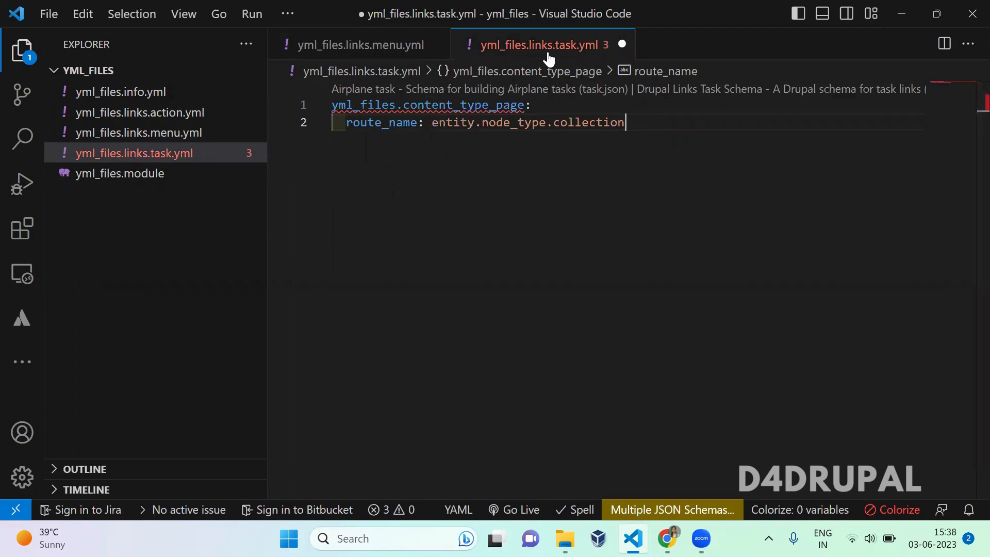
{"action": "key", "text": "enter"}
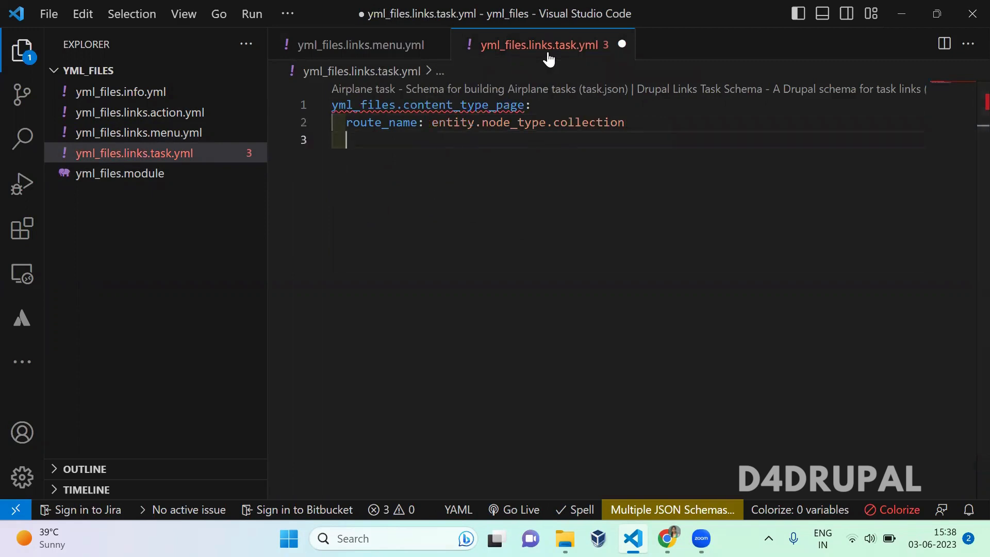
Add title: Content types and begin the base_route key
{"action": "type", "text": "title:"}
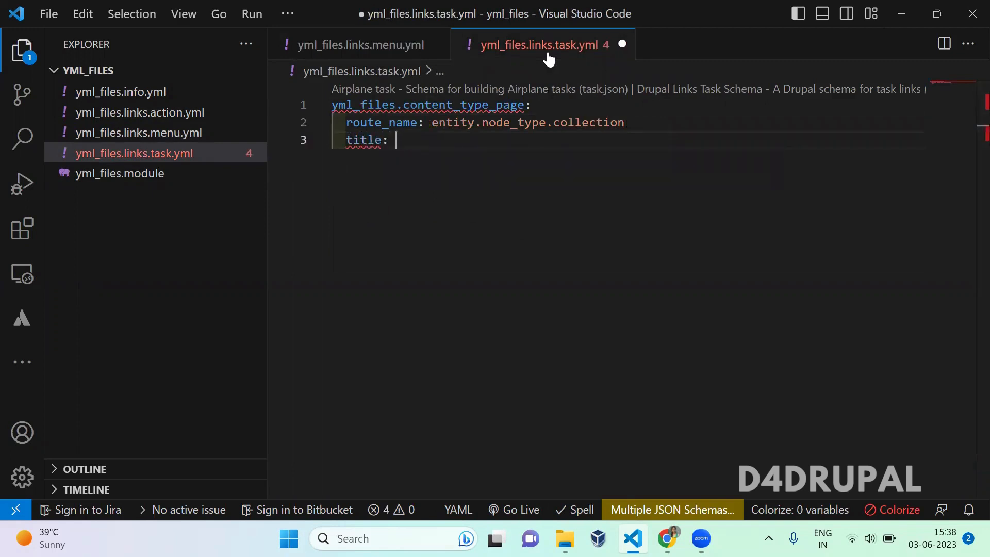
{"action": "type", "text": "Content"}
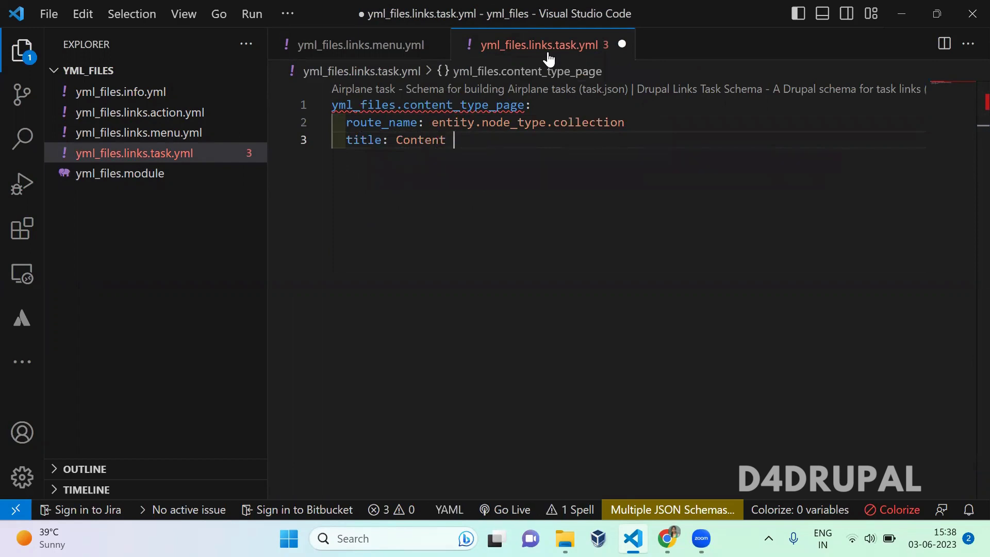
{"action": "type", "text": "types"}
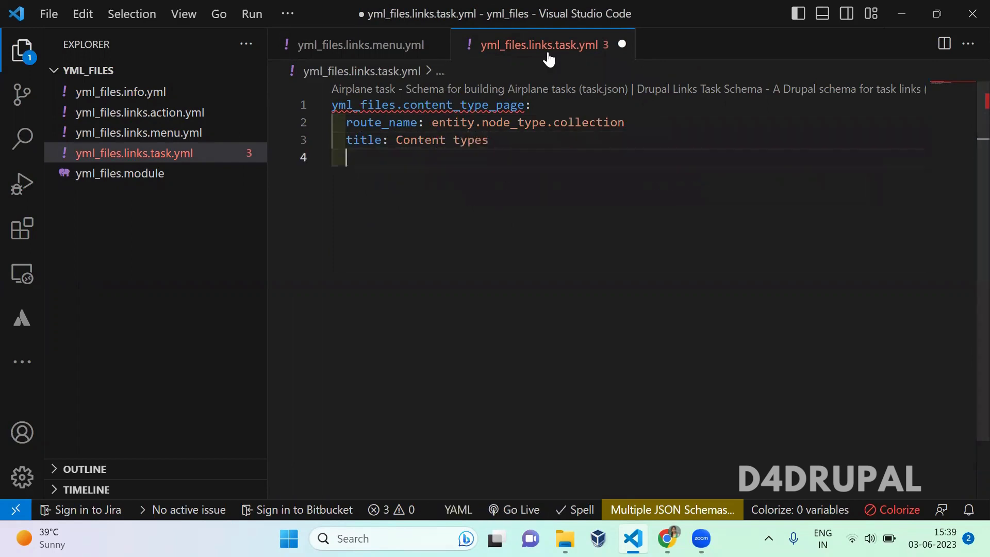
{"action": "type", "text": "base_route:"}
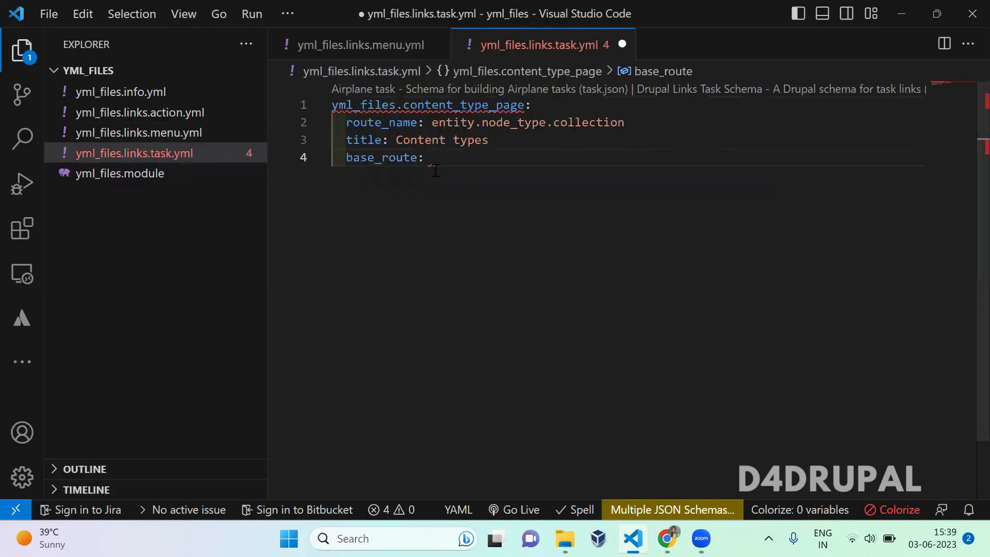
Set base_route to system.admin_content from links.action.yml and save the task file
{"action": "left_click", "coordinate": [139, 112]}
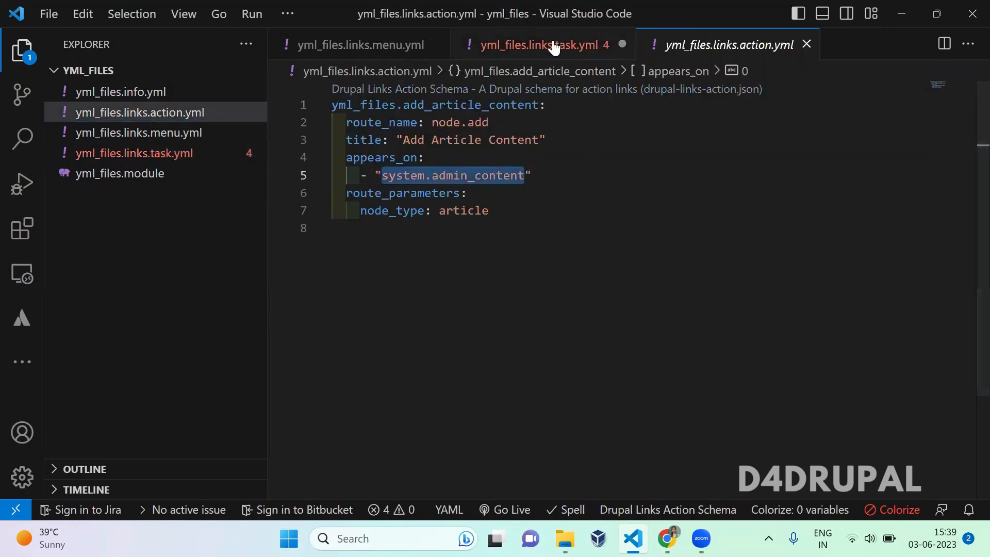
{"action": "left_click", "coordinate": [539, 45]}
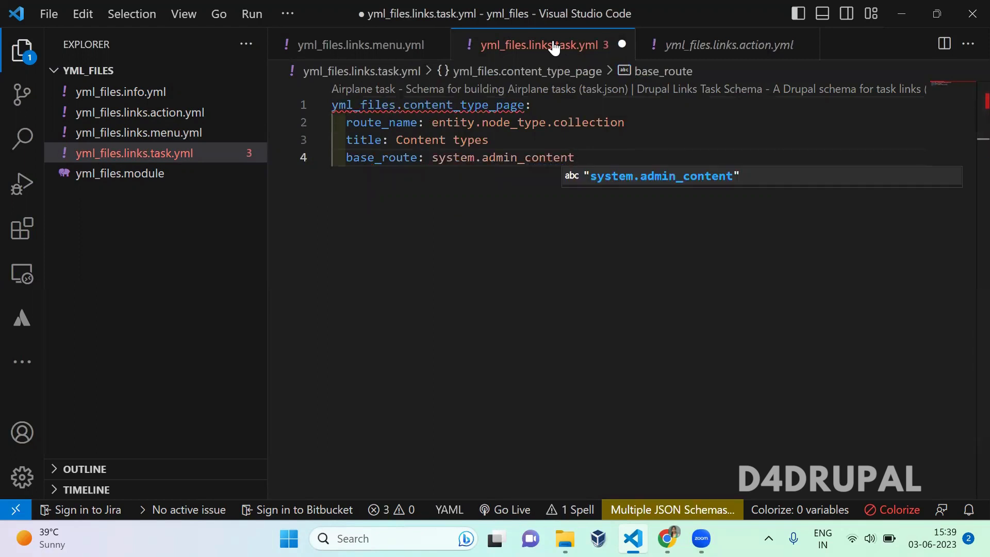
{"action": "key", "text": "enter"}
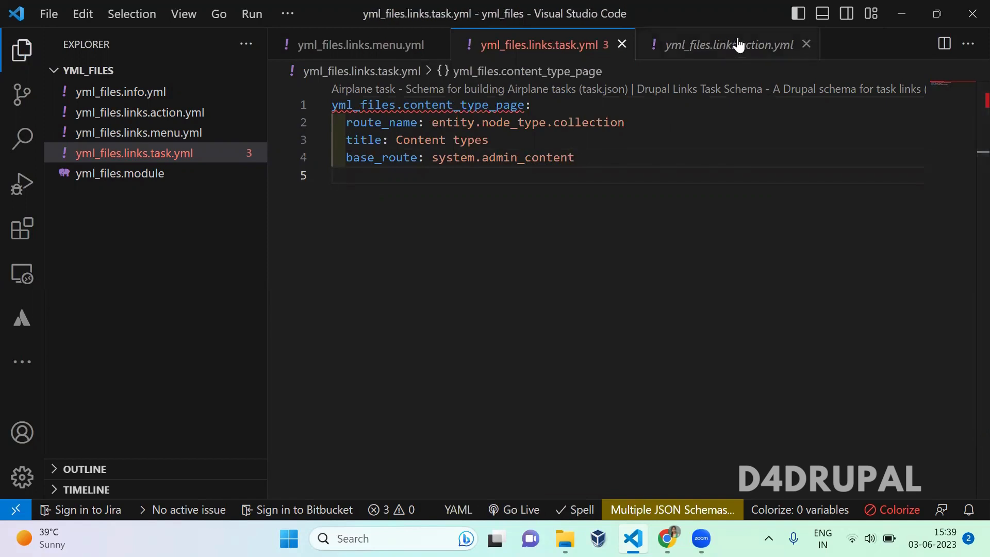
{"action": "left_click", "coordinate": [726, 45]}
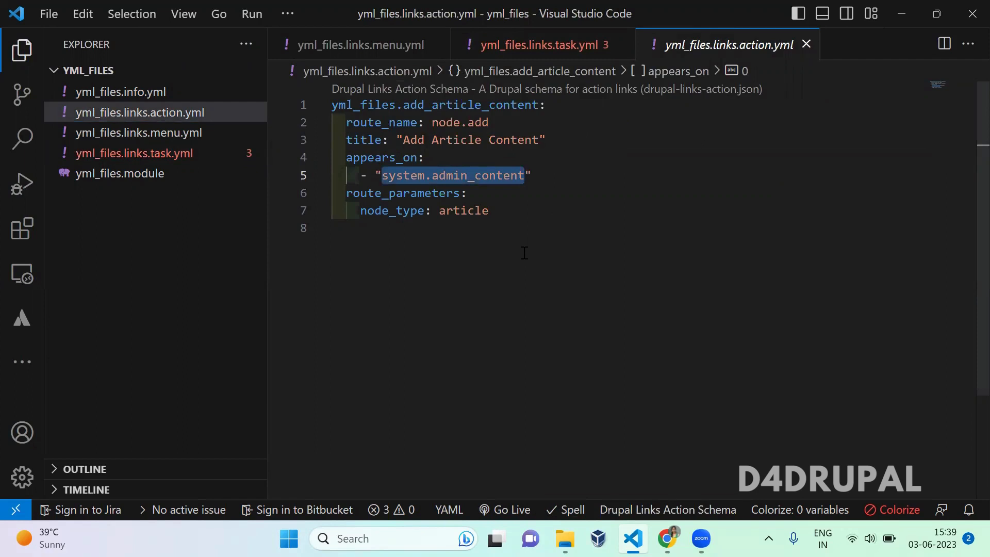
{"action": "key", "text": "ctrl+a"}
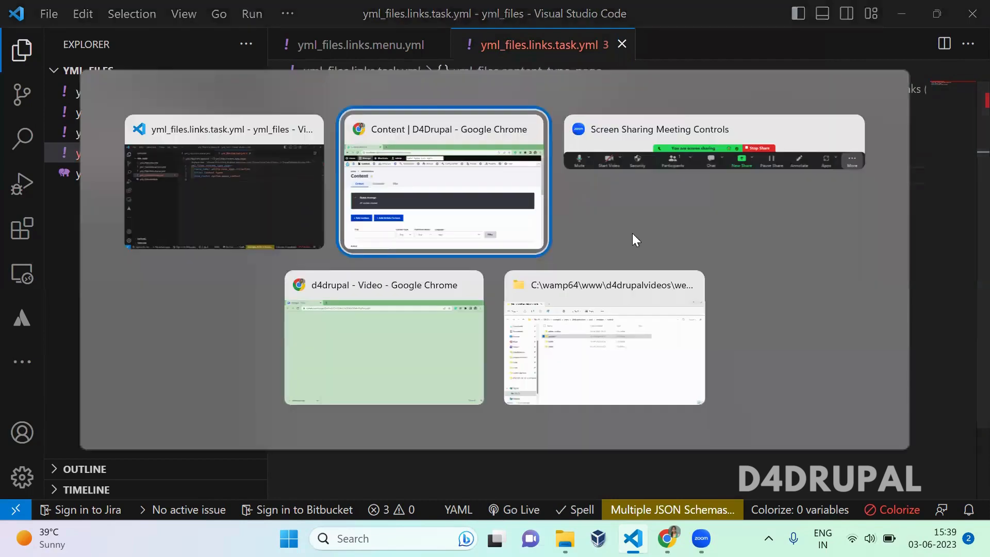
Clear Drupal caches and reload the admin Content page to reveal the Content types tab
{"action": "left_click", "coordinate": [443, 183]}
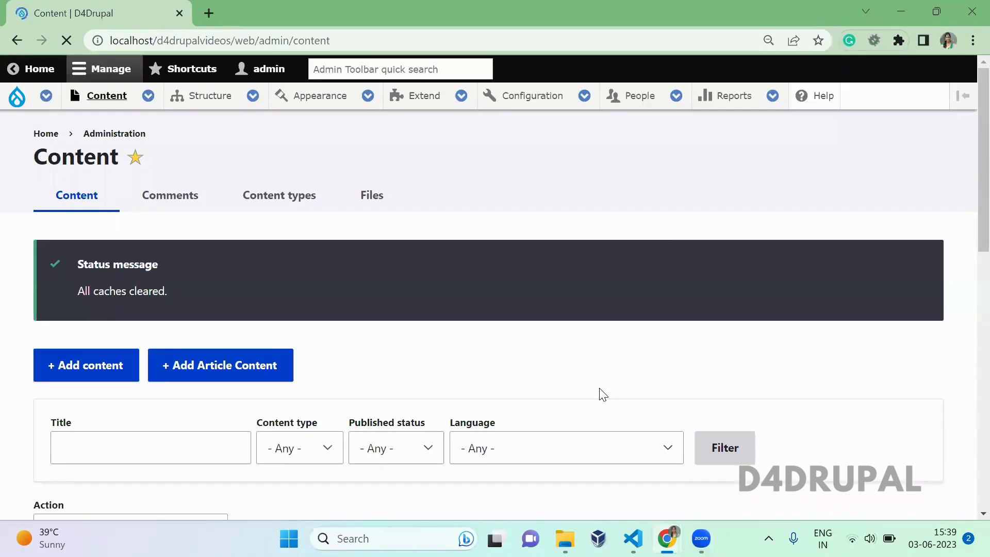
Follow the new Content types tab to the list showing Article, Basic page and Landmarks
{"action": "left_click", "coordinate": [279, 195]}
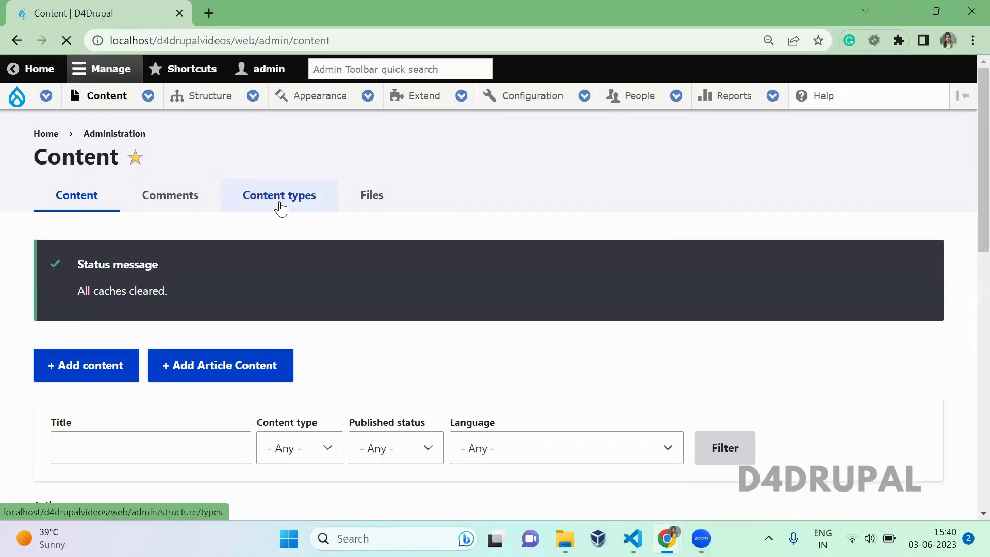
{"action": "left_click", "coordinate": [279, 195]}
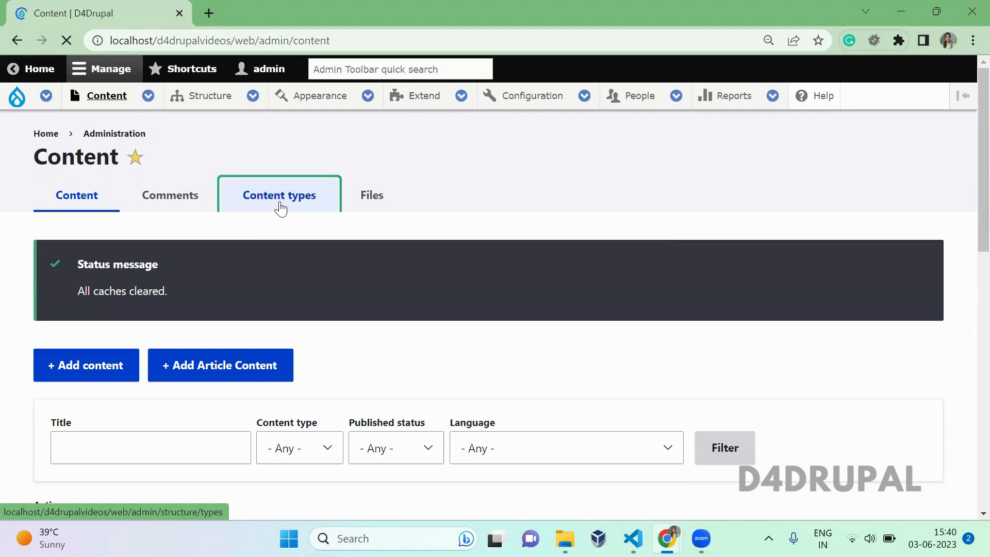
{"action": "left_click", "coordinate": [278, 195]}
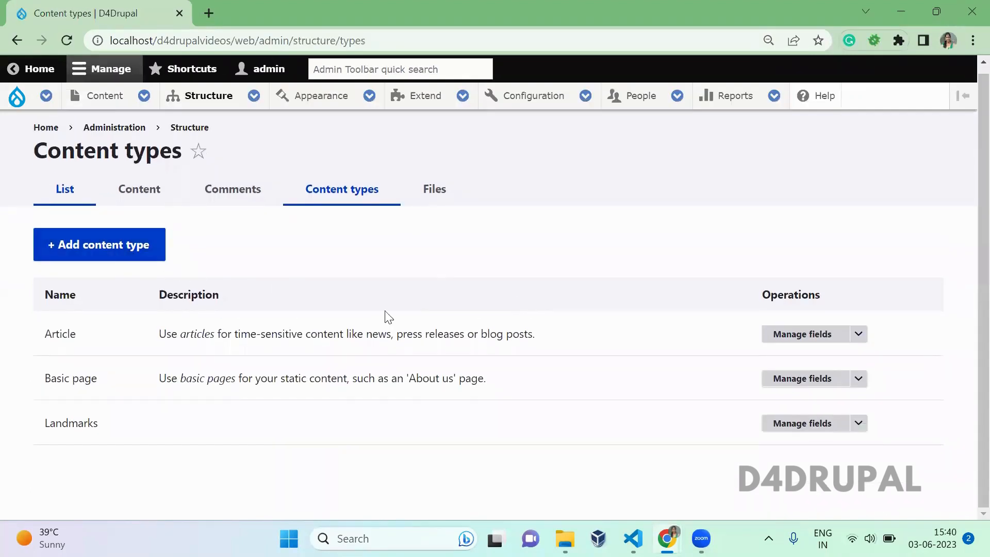
{"action": "mouse_move", "coordinate": [514, 297]}
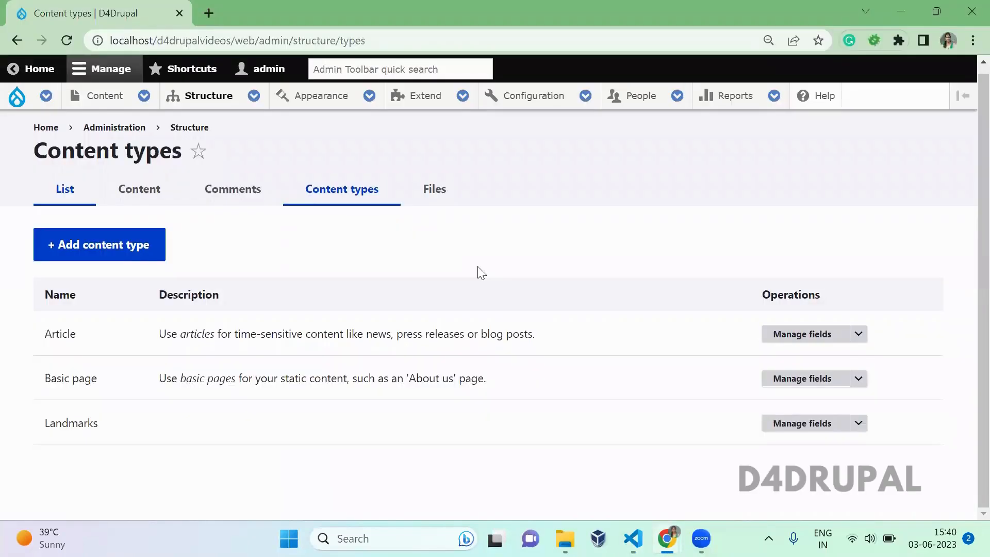
{"action": "mouse_move", "coordinate": [760, 394]}
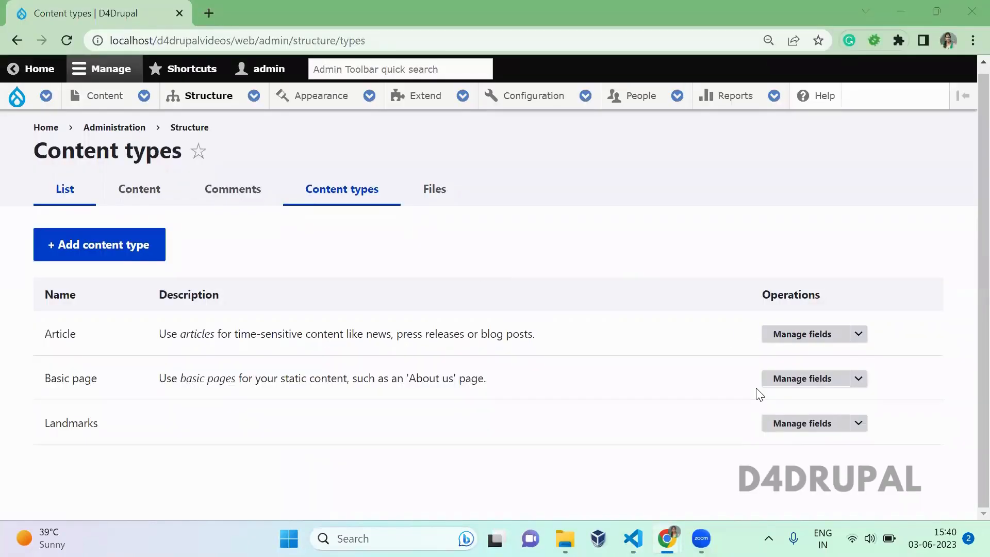